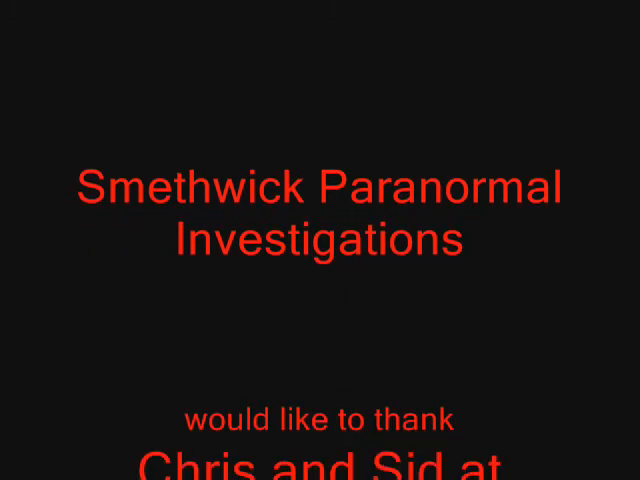
{"action": "scroll", "scroll_direction": "down", "scroll_amount": 3}
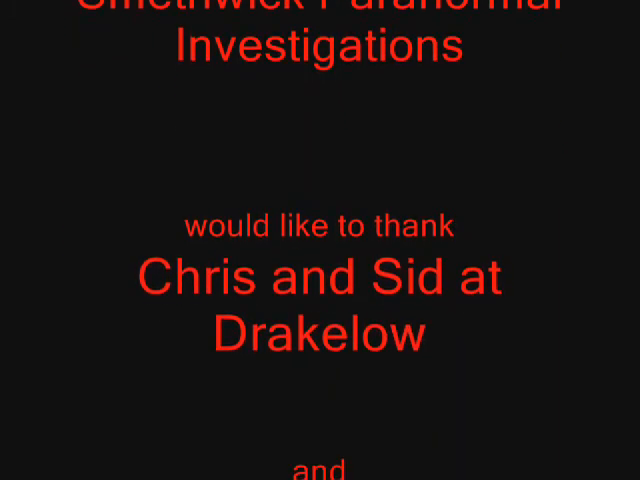